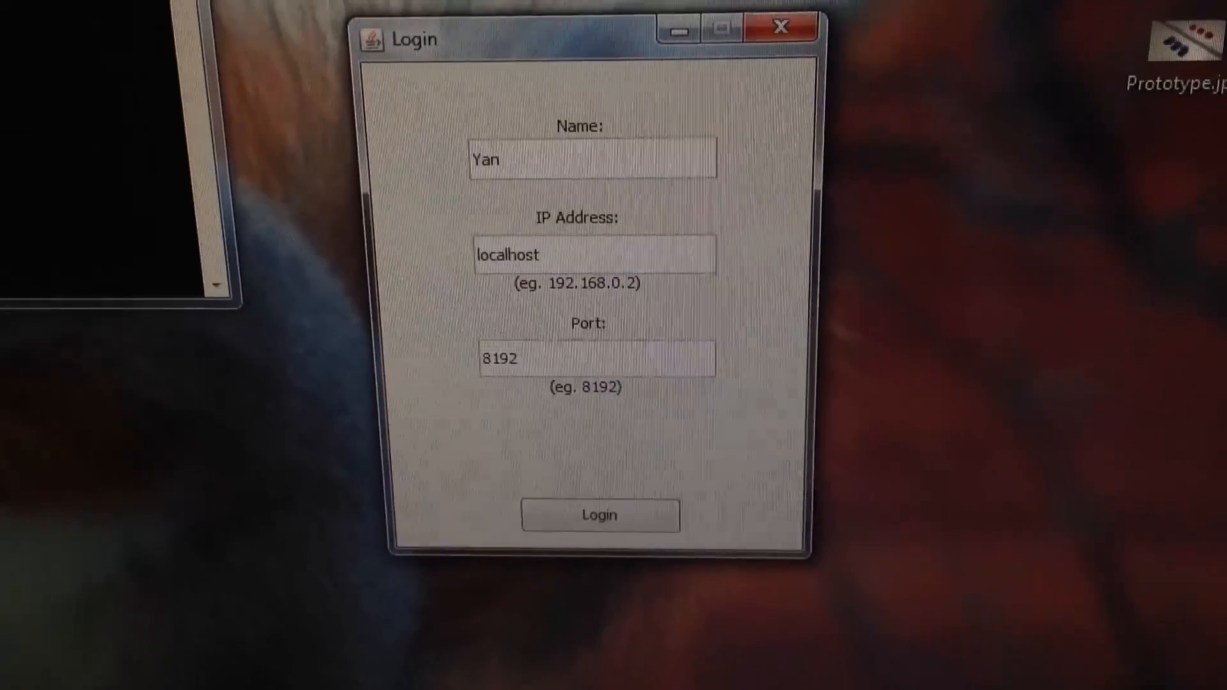
Log in as Yan to localhost on port 8192
left_click(600, 516)
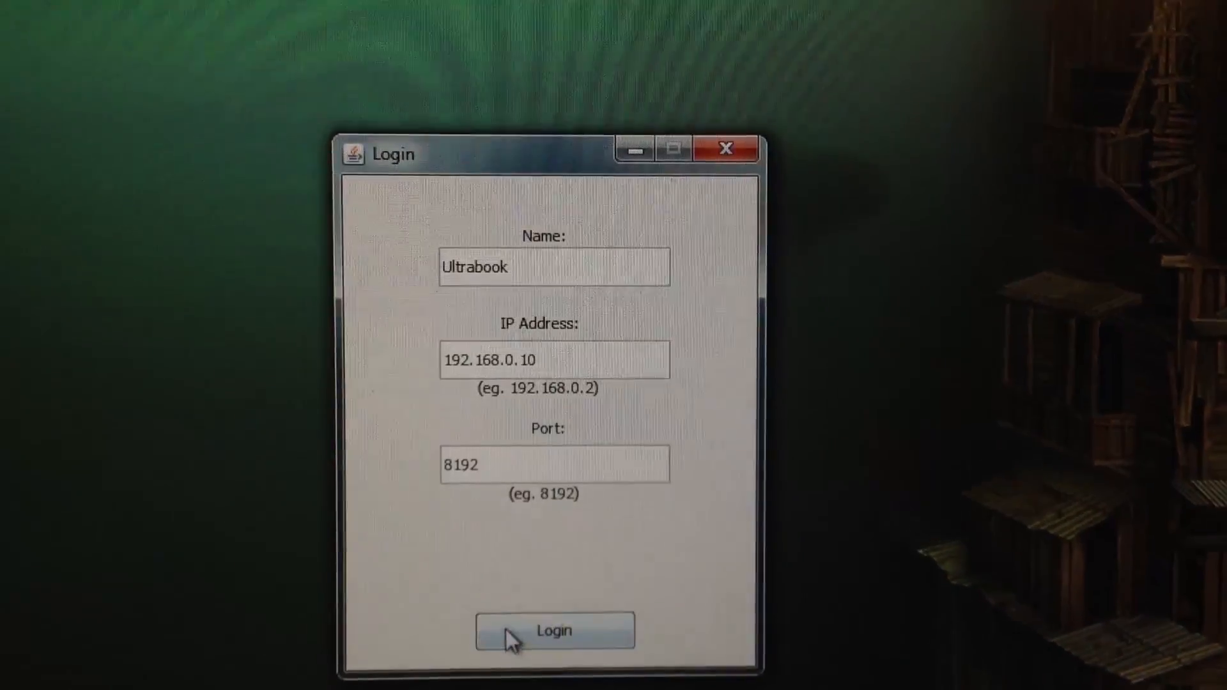
Log in as Ultrabook to 192.168.0.10 on port 8192
left_click(554, 630)
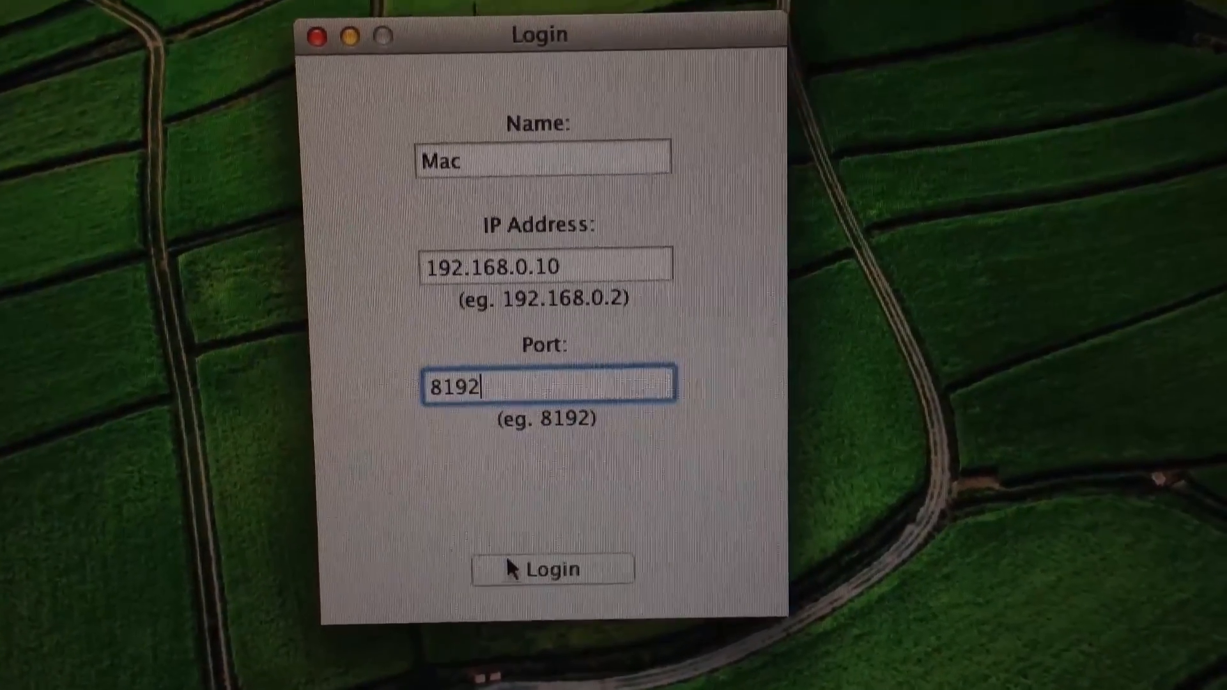
Log the Mac in as Mac to 192.168.0.10, port 8192
left_click(551, 569)
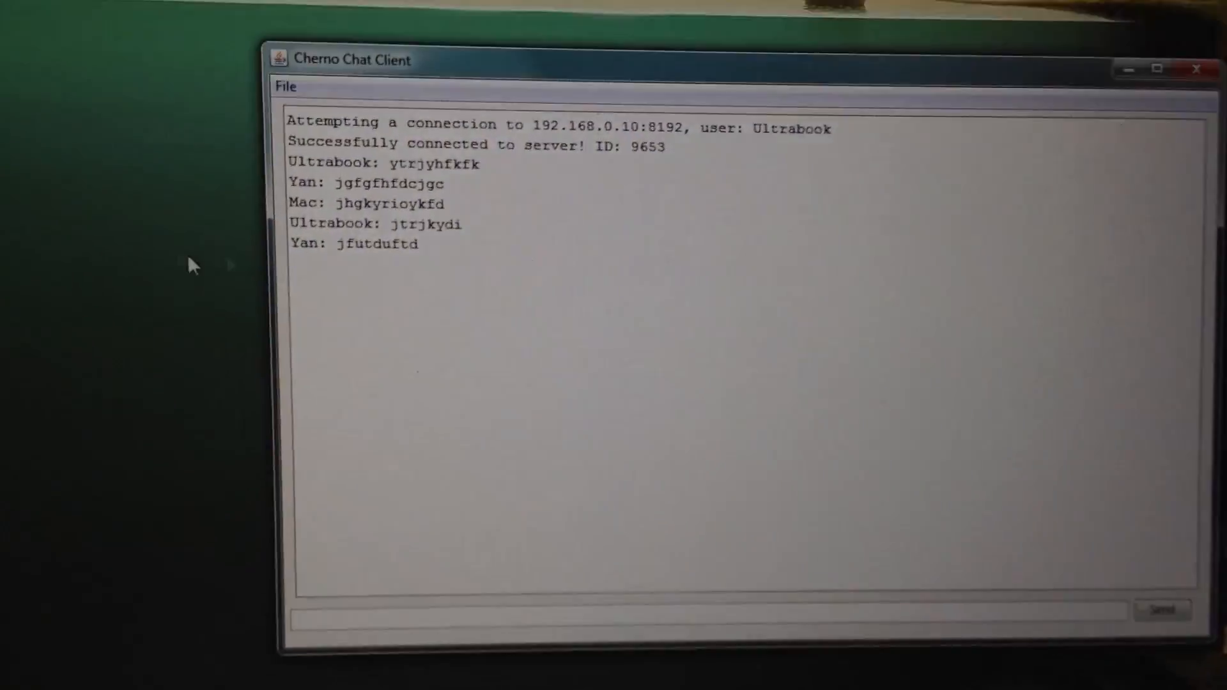
View the online users list (Yan, Ultrabook, Mac) on Ultrabook, Mac and desktop, then close it
left_click(286, 86)
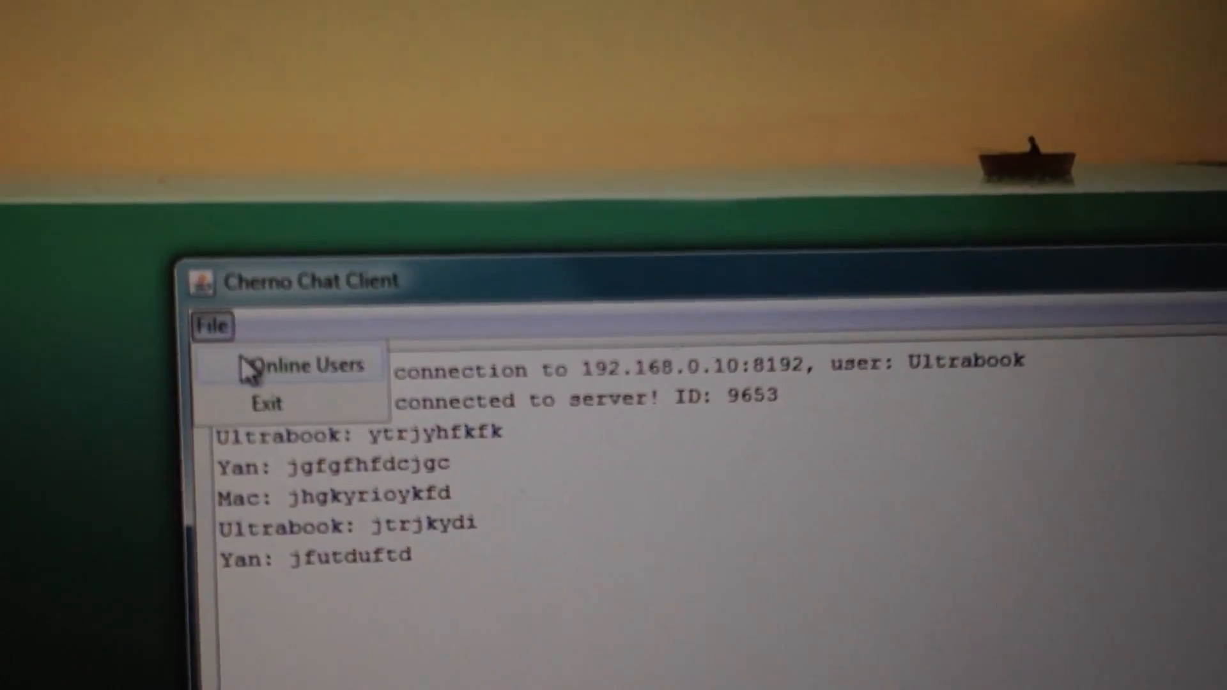
left_click(305, 366)
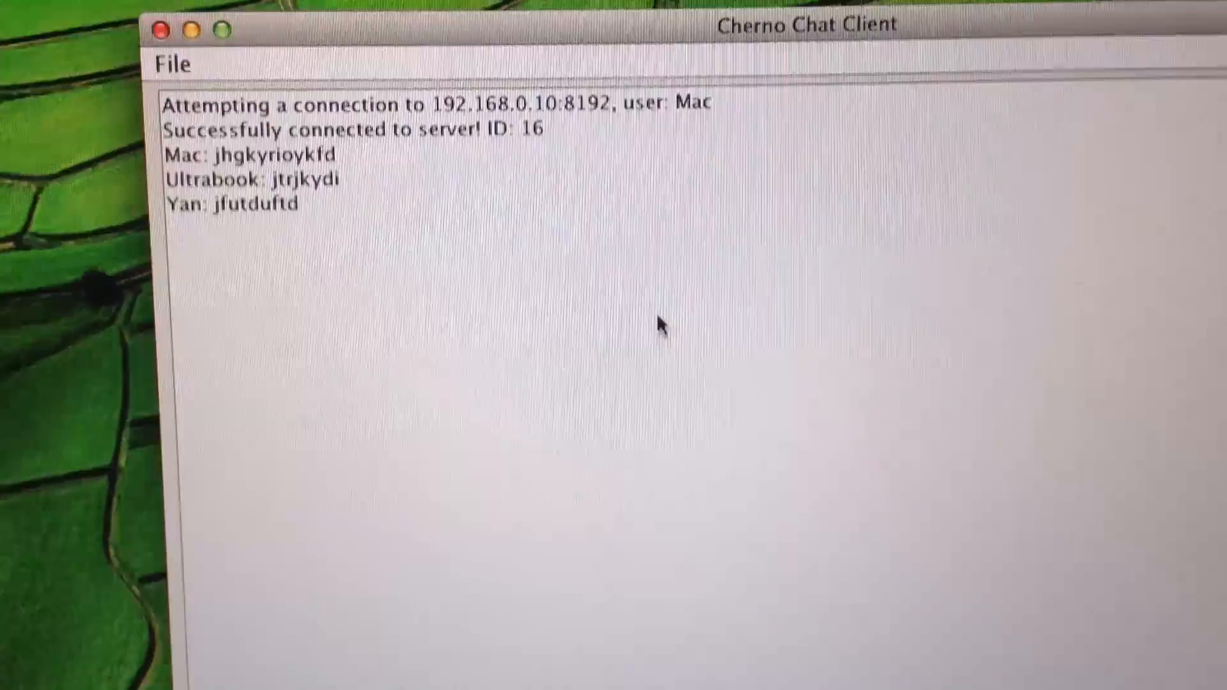
left_click(174, 64)
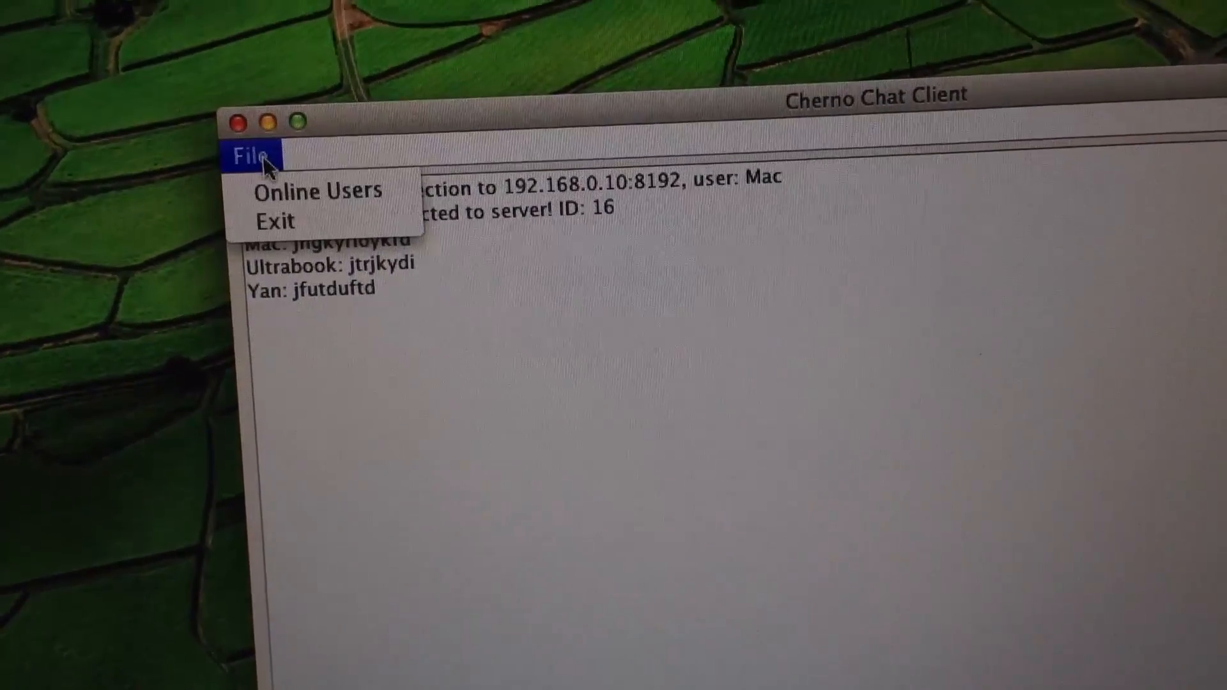
left_click(317, 191)
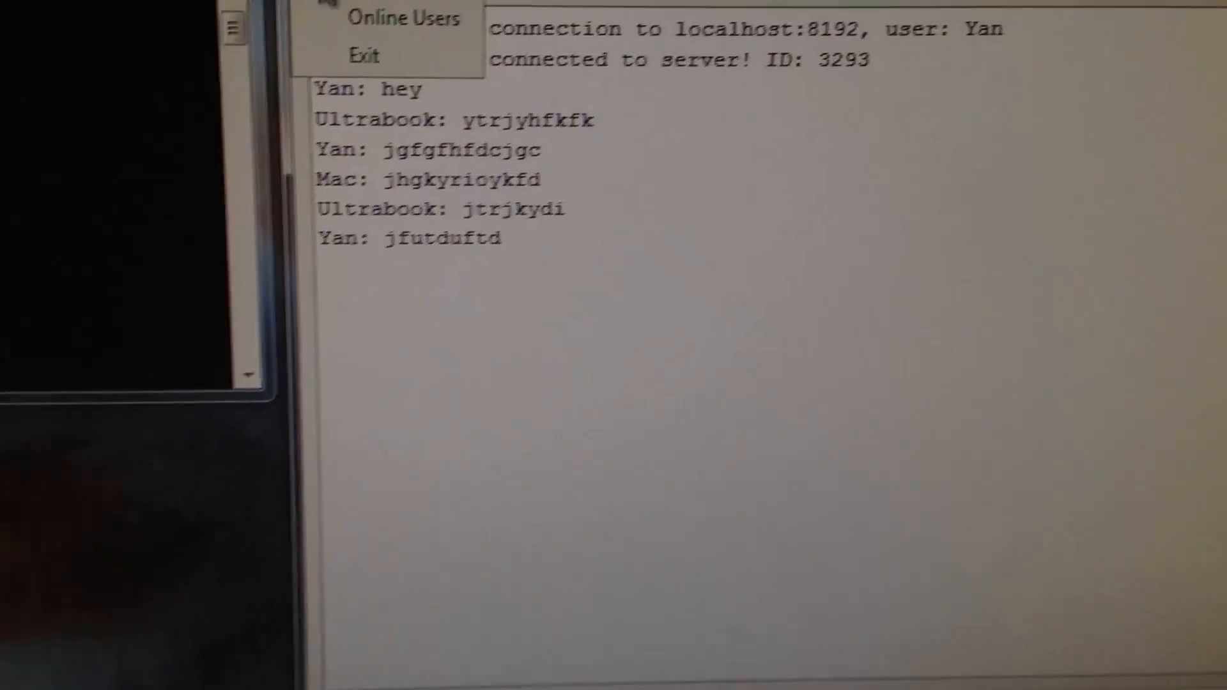
left_click(403, 18)
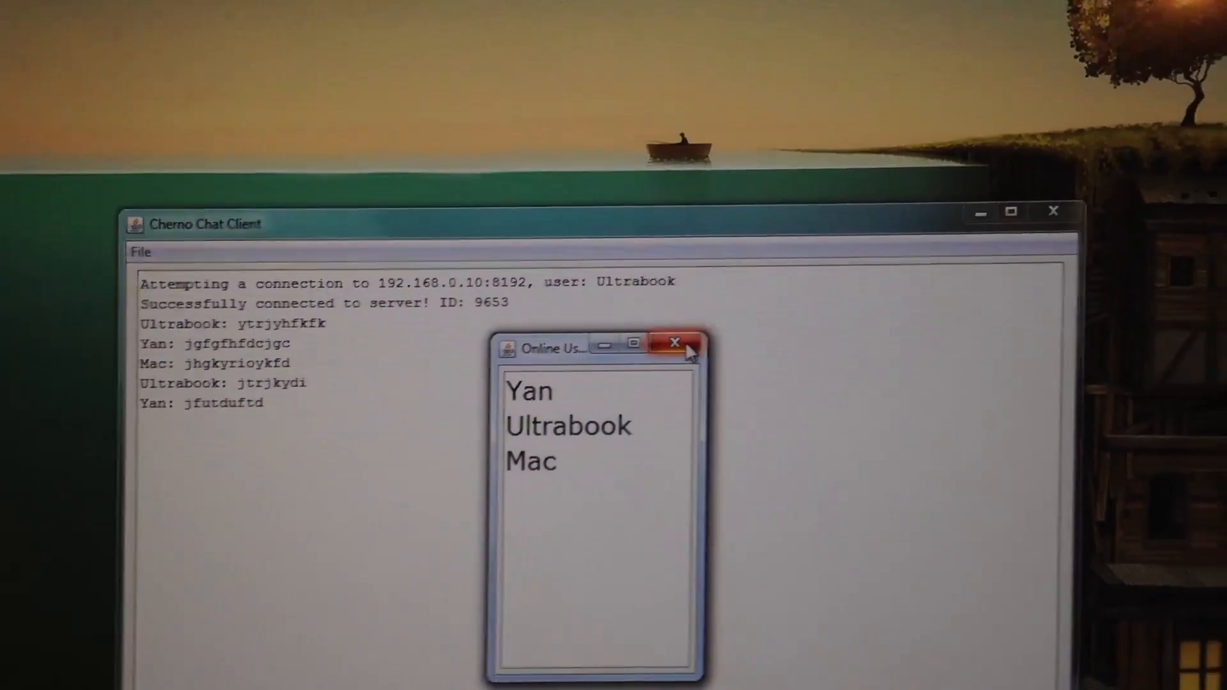
left_click(675, 344)
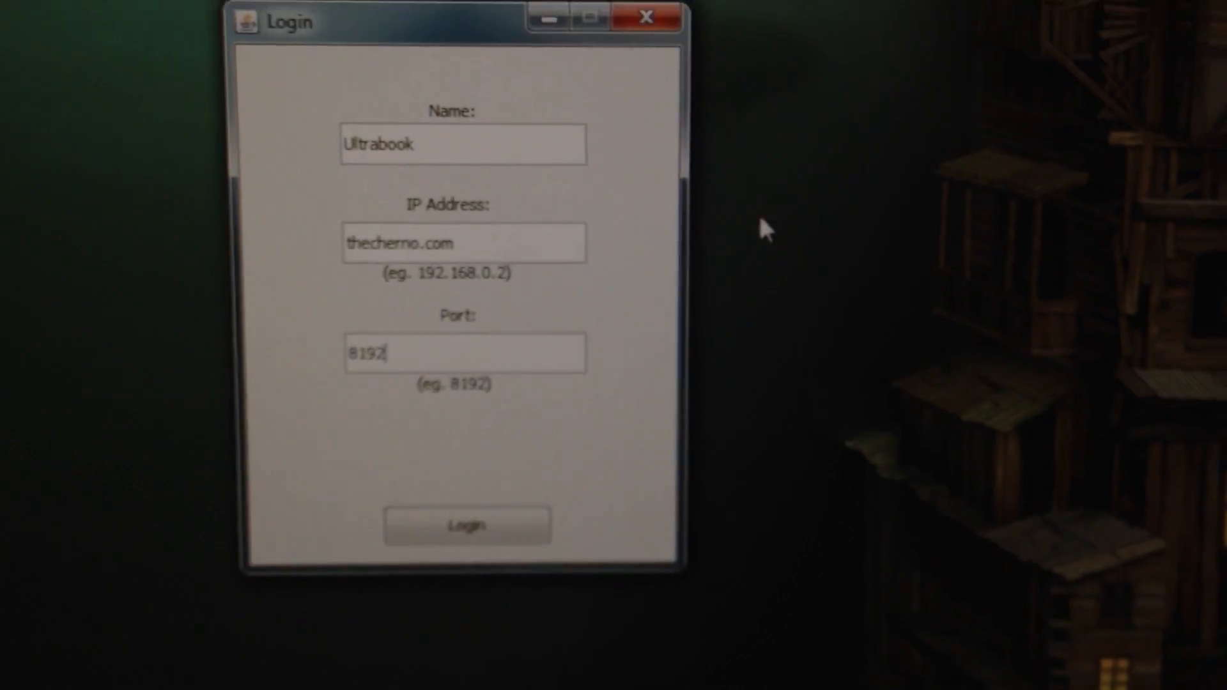
Log the Ultrabook in as Ultrabook to thecherno.com, port 8192
left_click(468, 524)
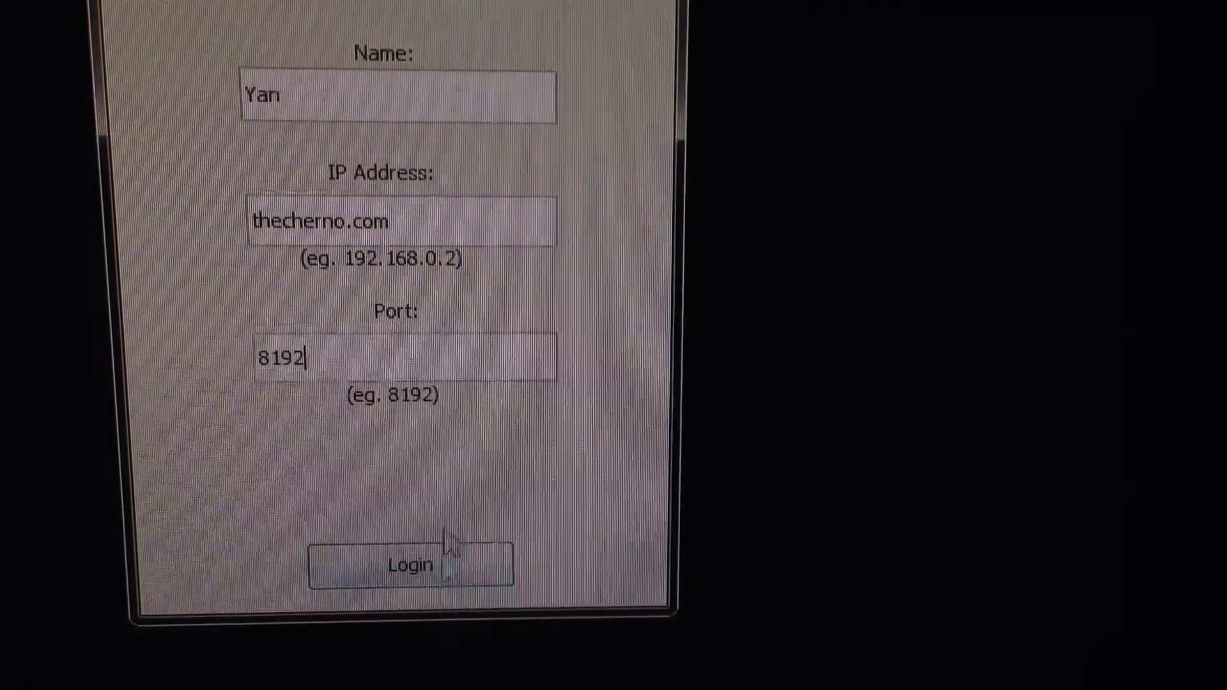
Log in as Yan to thecherno.com on port 8192
left_click(411, 563)
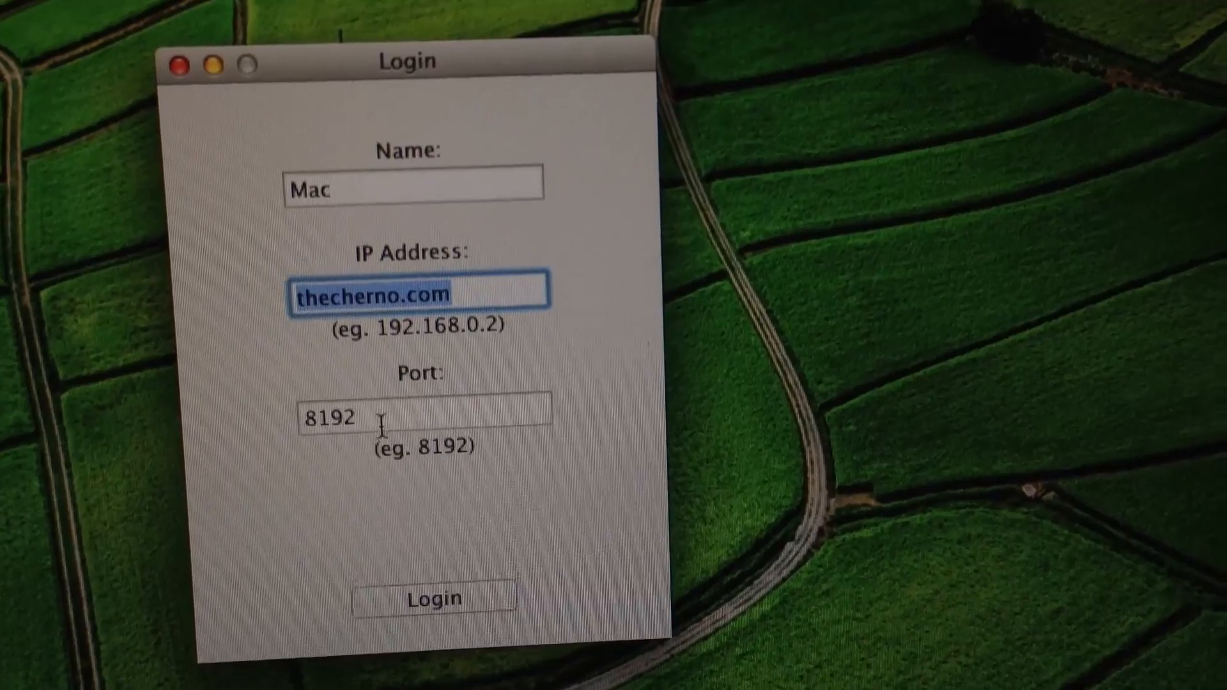
Enter port 8192 and log the Mac in as Mac to thecherno.com
left_click(422, 415)
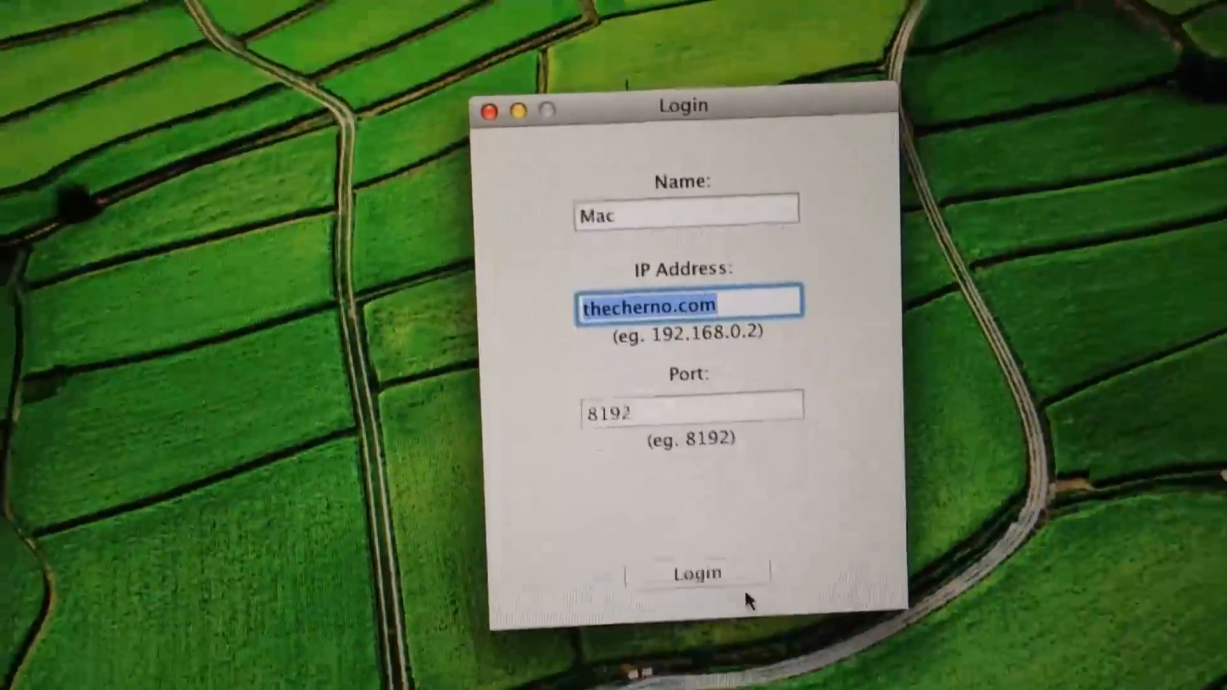
left_click(691, 573)
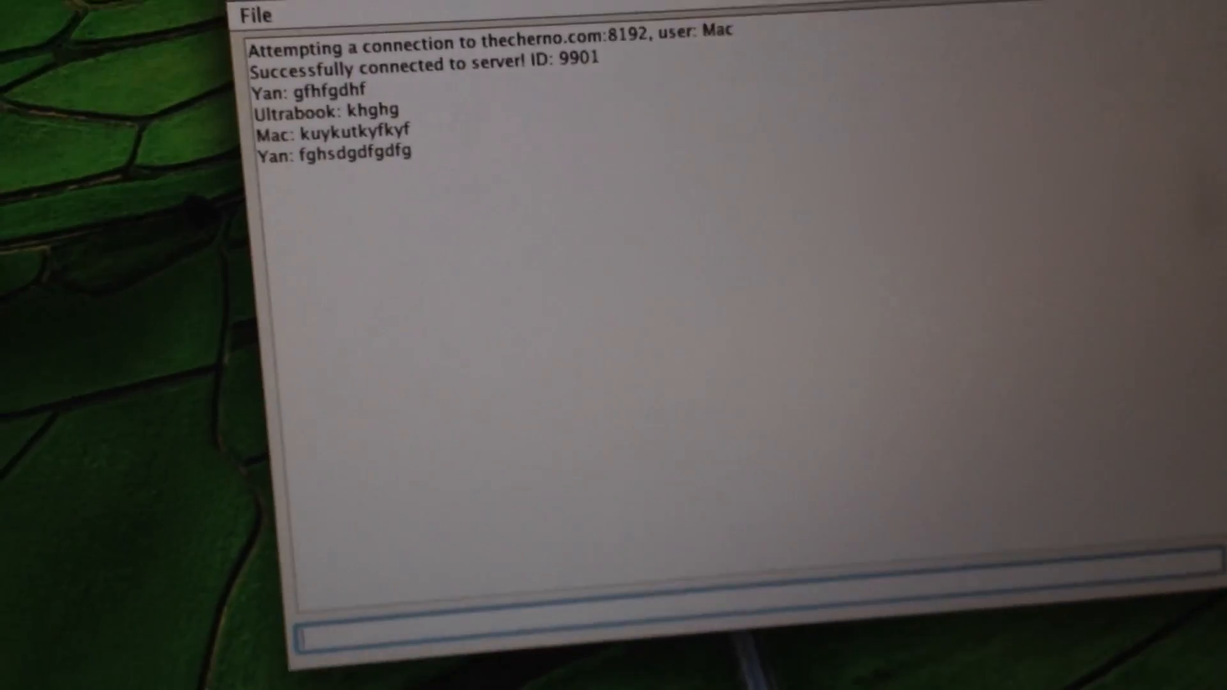
Open File > Online Users on the Mac, listing Ultrabook, Yan and Mac
left_click(560, 142)
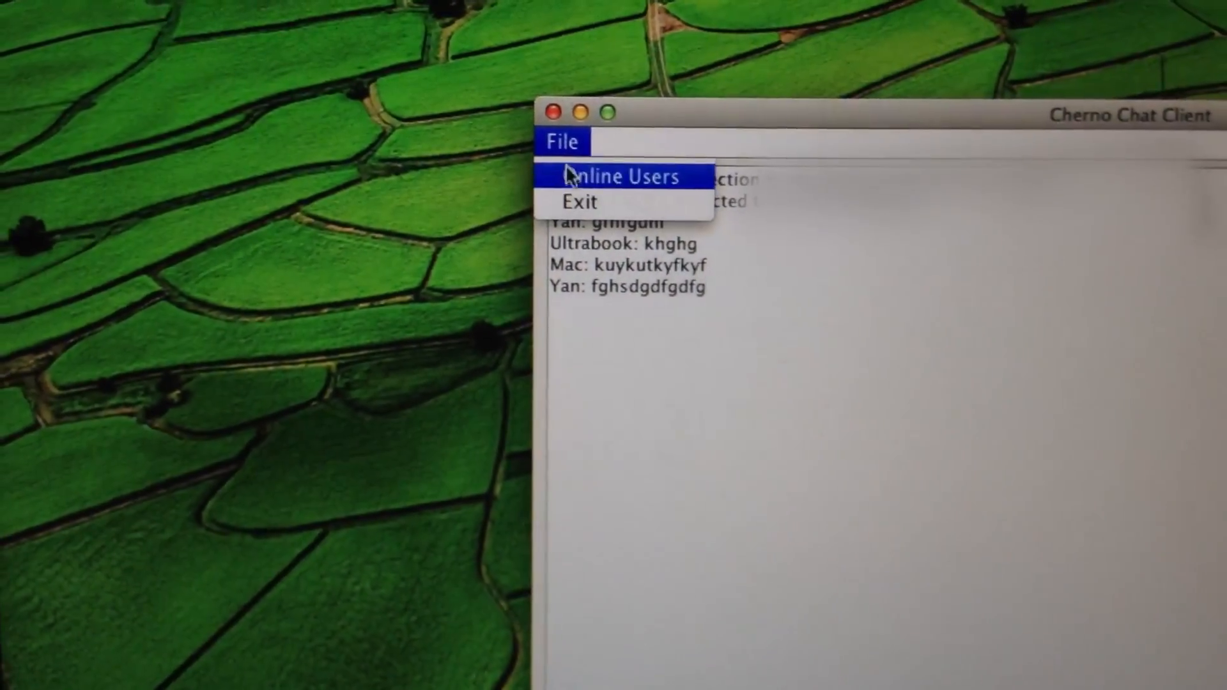
left_click(619, 176)
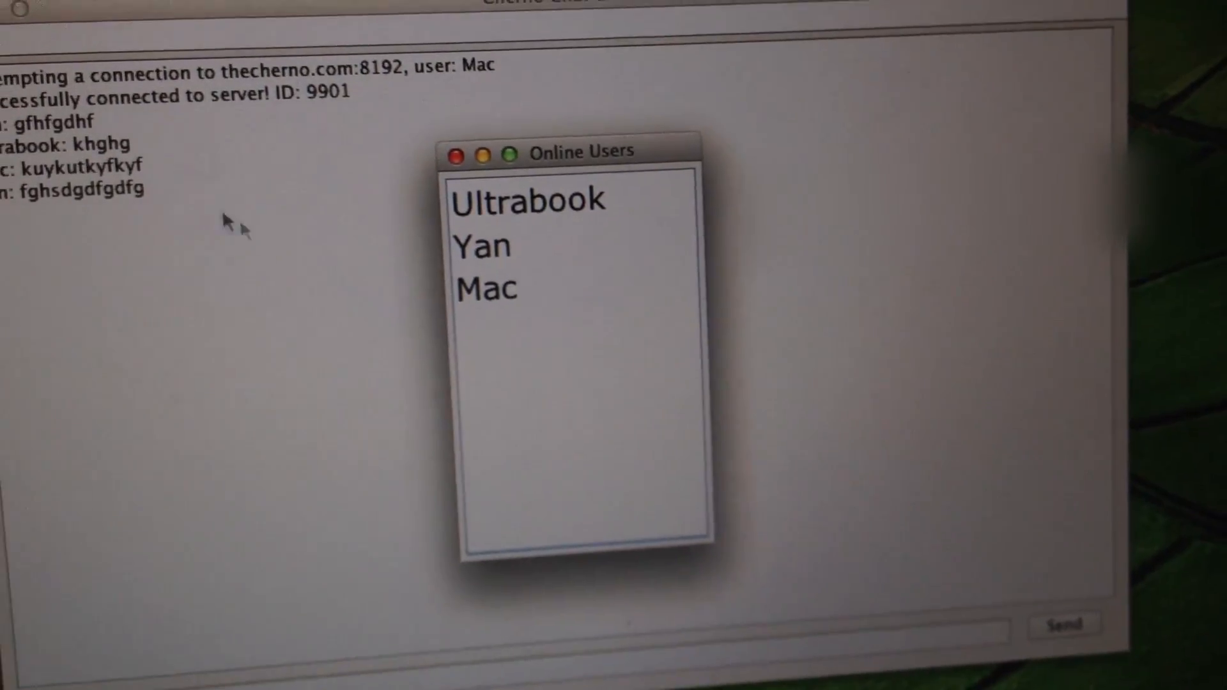